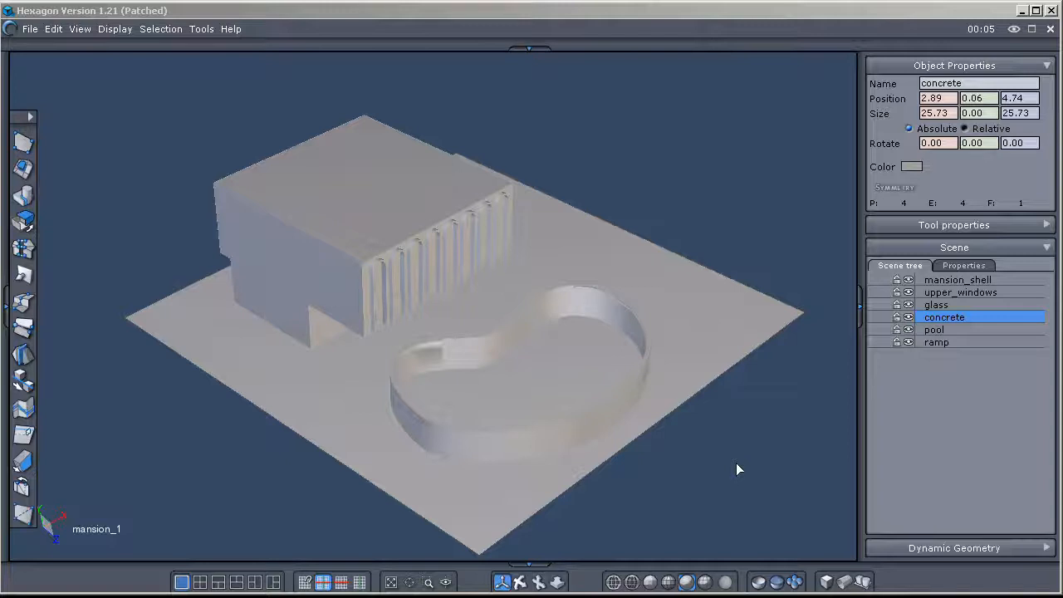
mouse_move(572, 475)
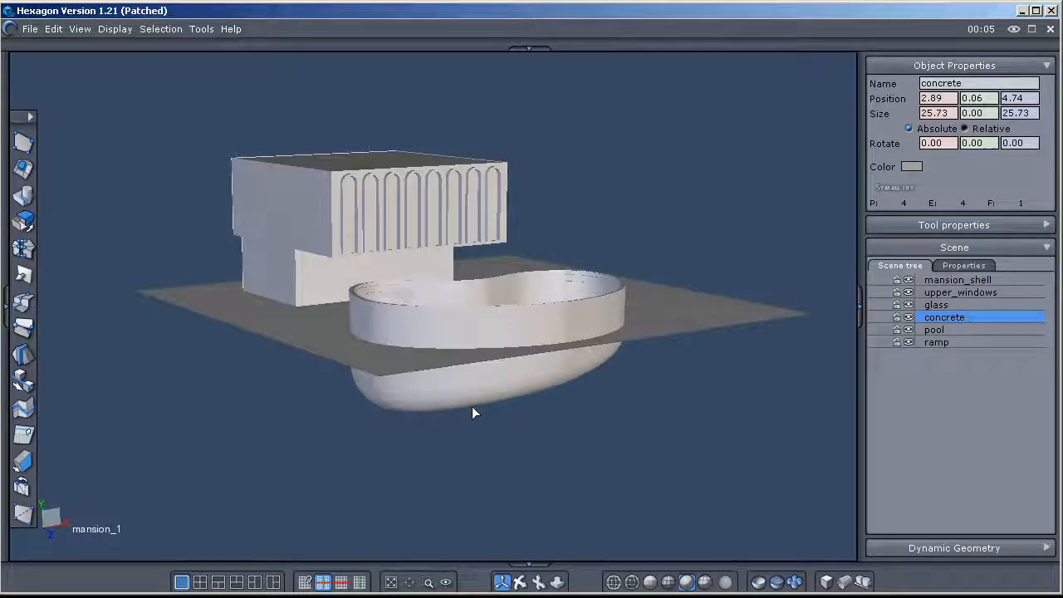
drag(475, 412, 515, 516)
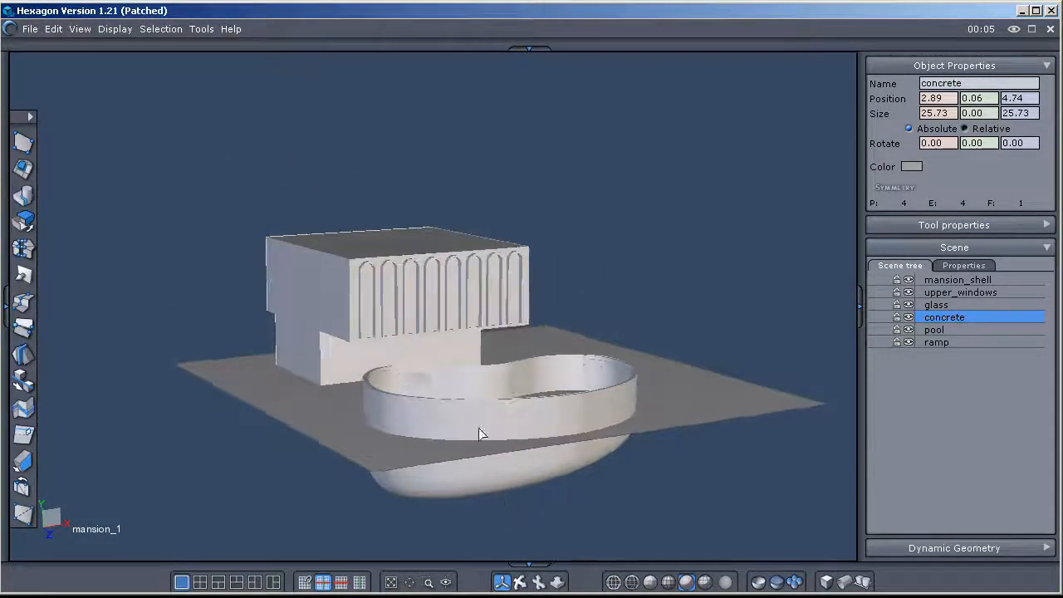
click(961, 292)
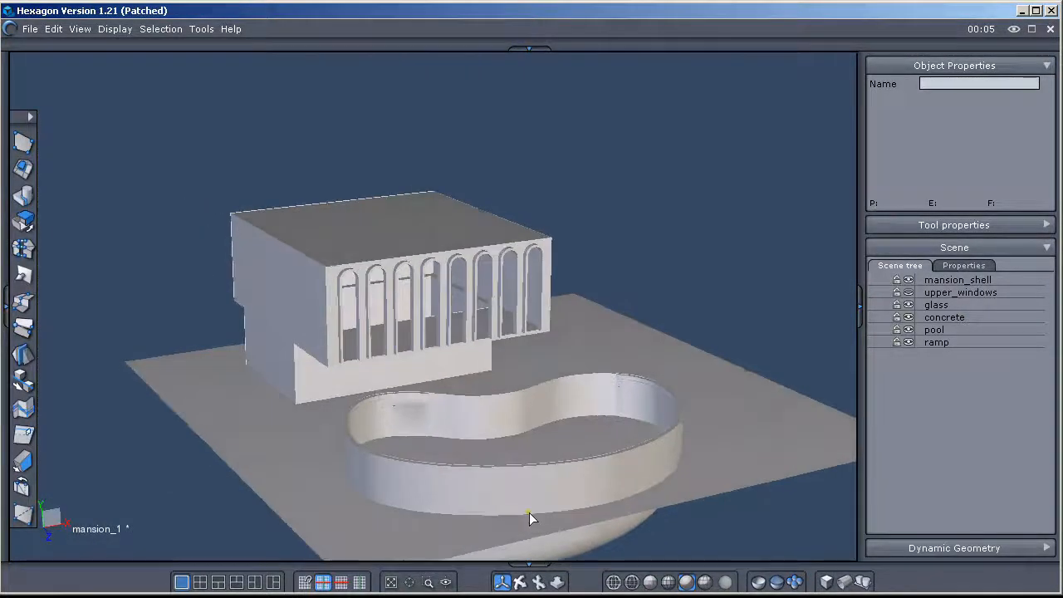
drag(532, 515, 602, 529)
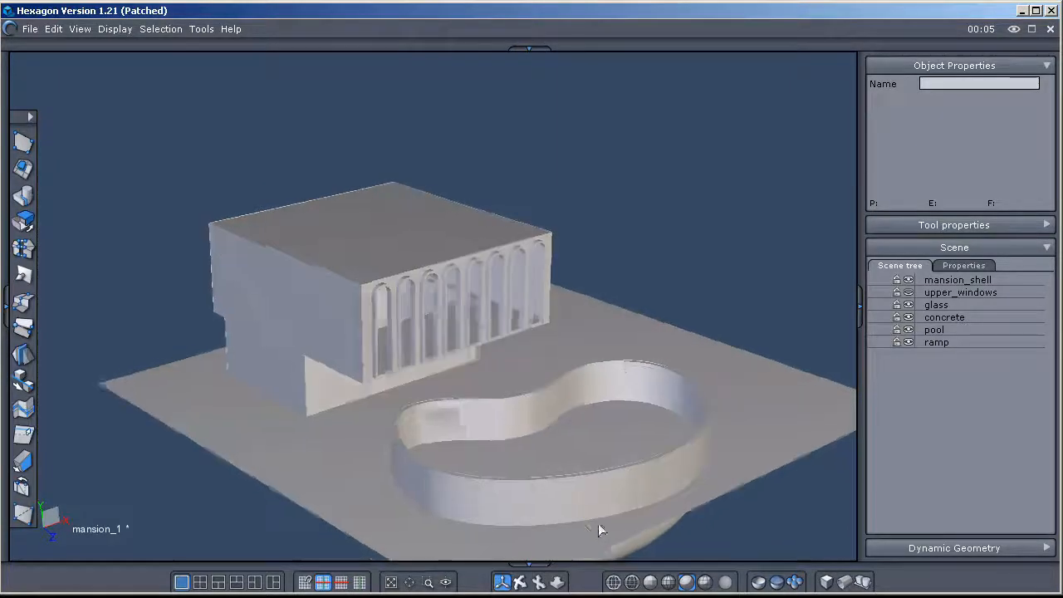
drag(602, 531, 618, 448)
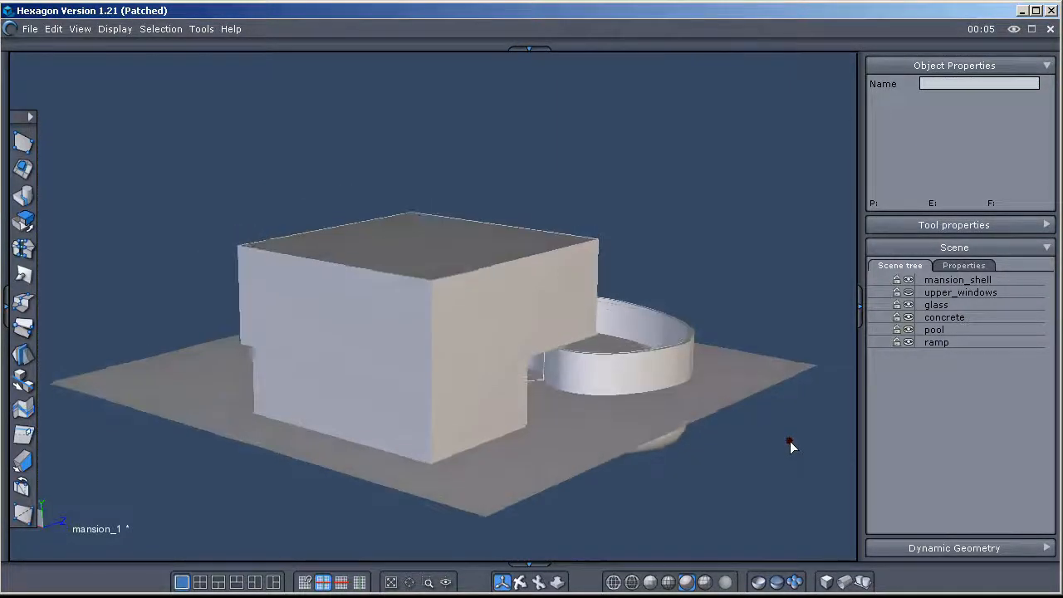
drag(788, 444, 452, 453)
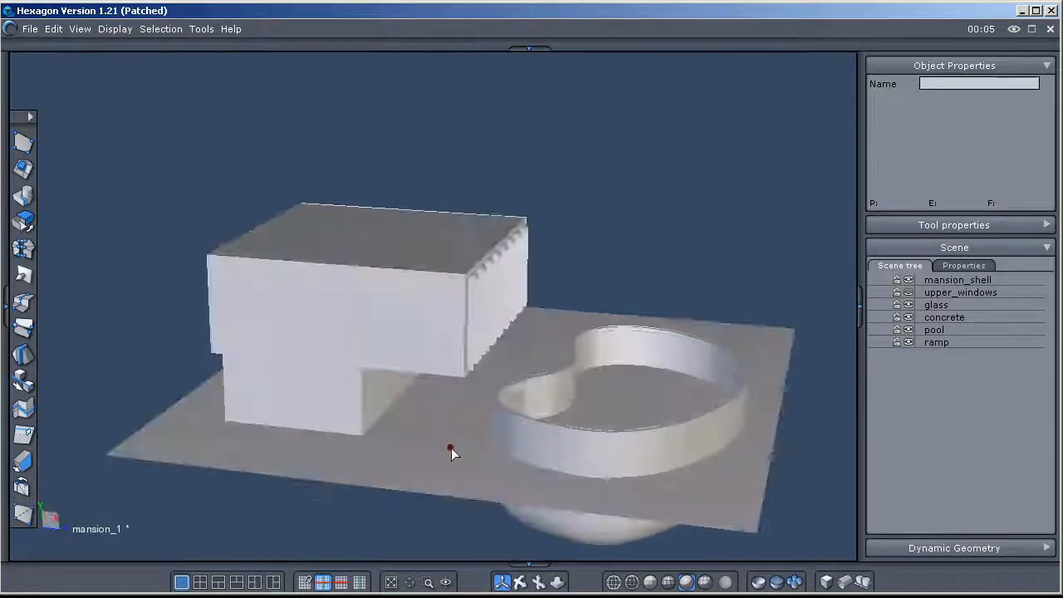
drag(452, 453, 474, 463)
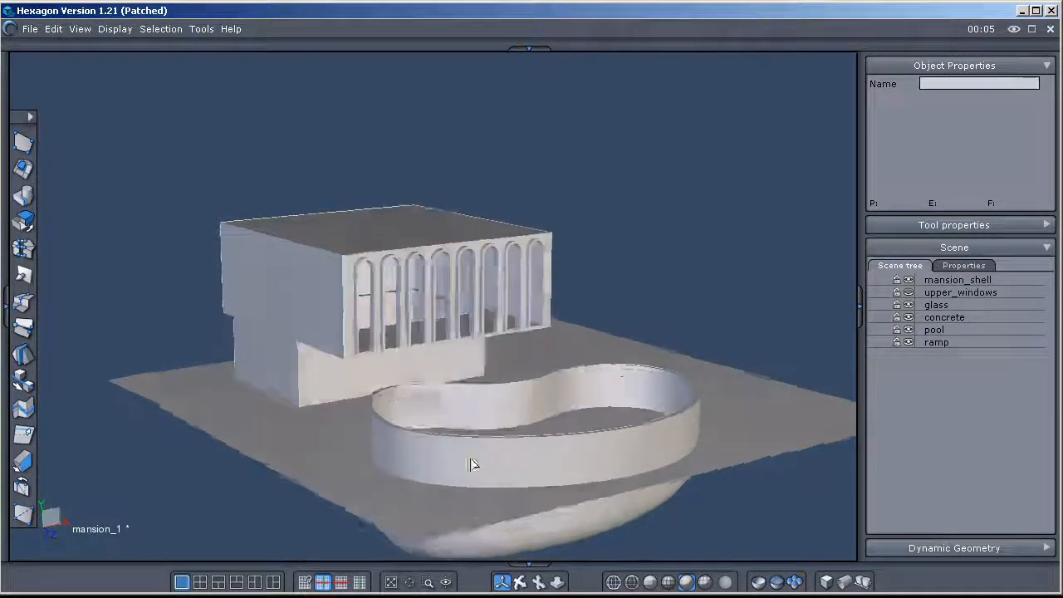
drag(473, 465, 548, 444)
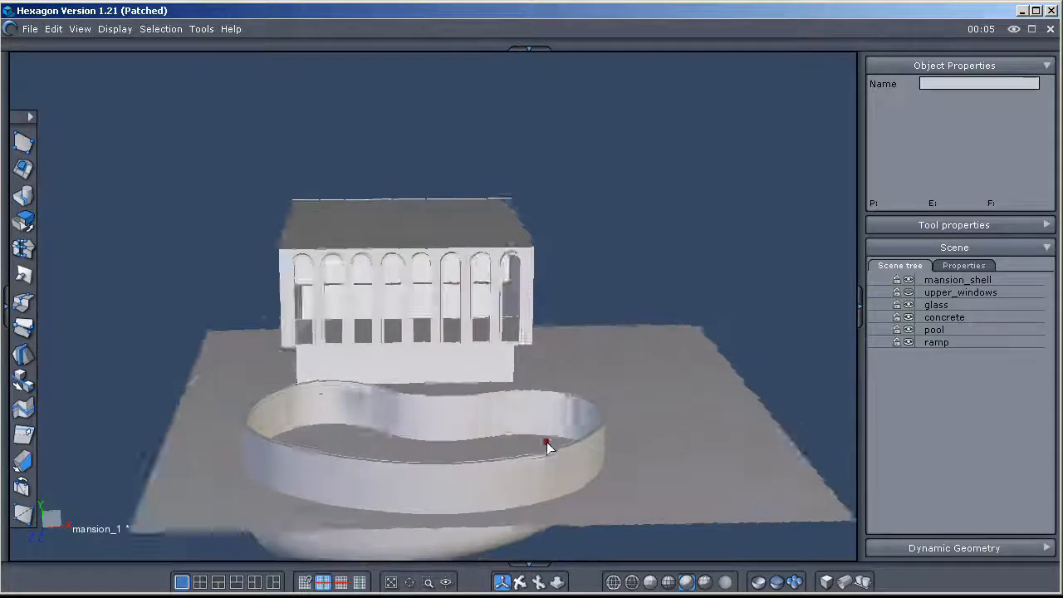
drag(547, 442, 671, 434)
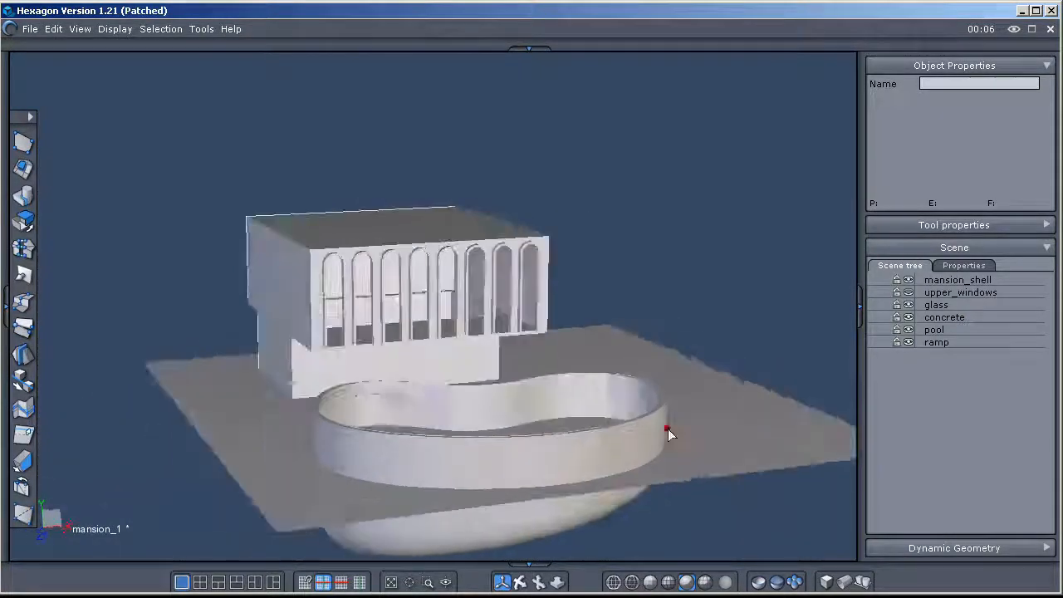
drag(670, 435, 744, 449)
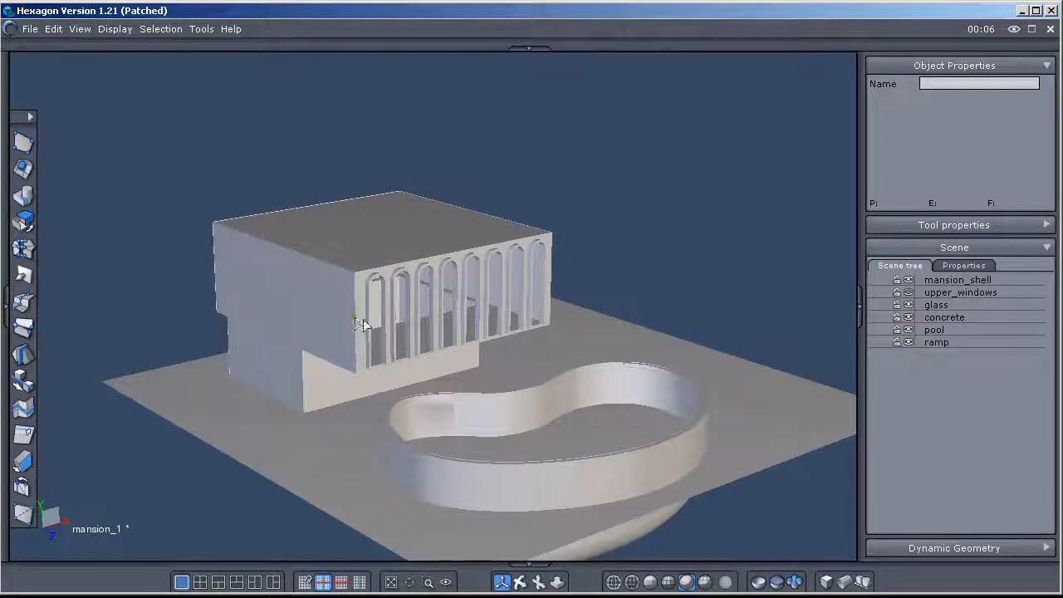
mouse_move(473, 447)
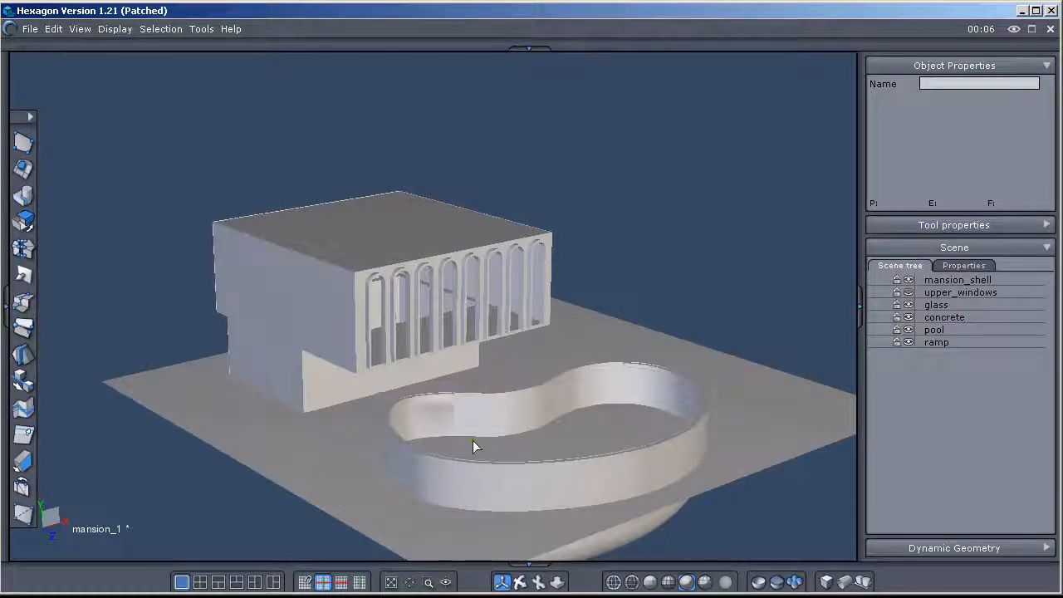
mouse_move(536, 530)
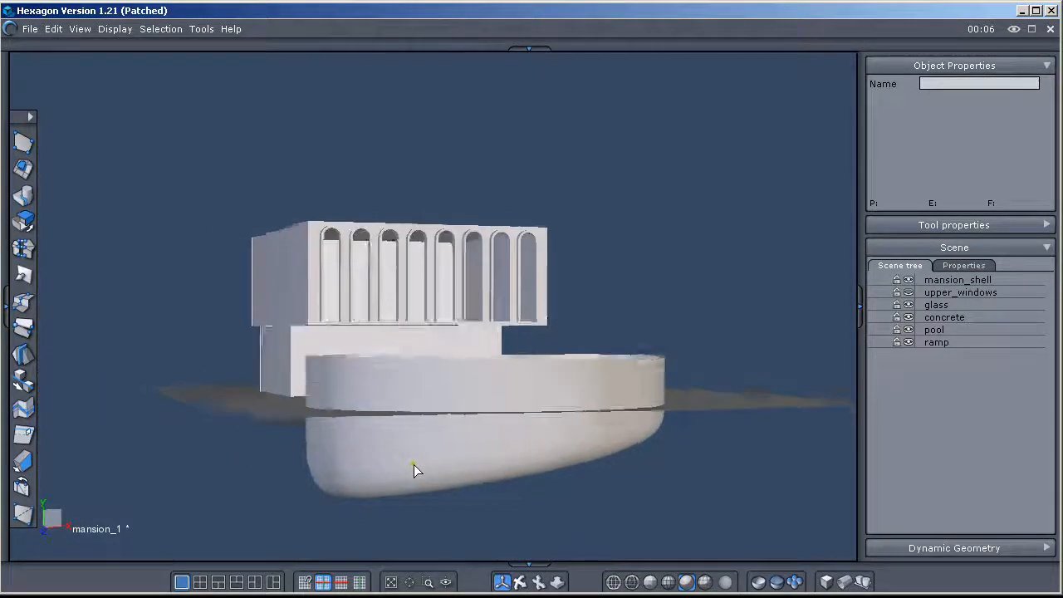
drag(415, 470, 562, 513)
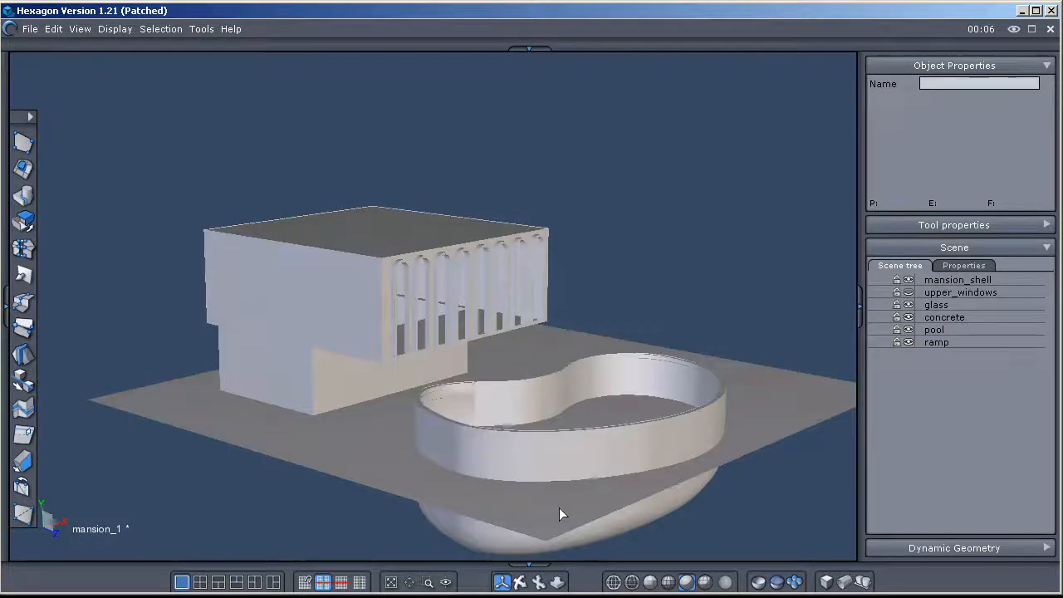
click(526, 471)
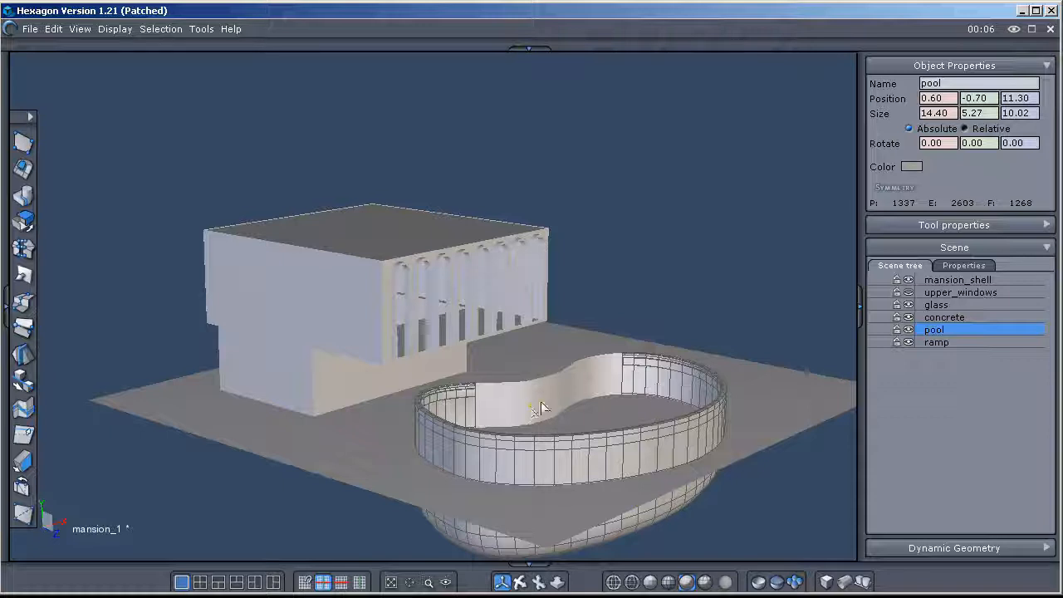
click(937, 304)
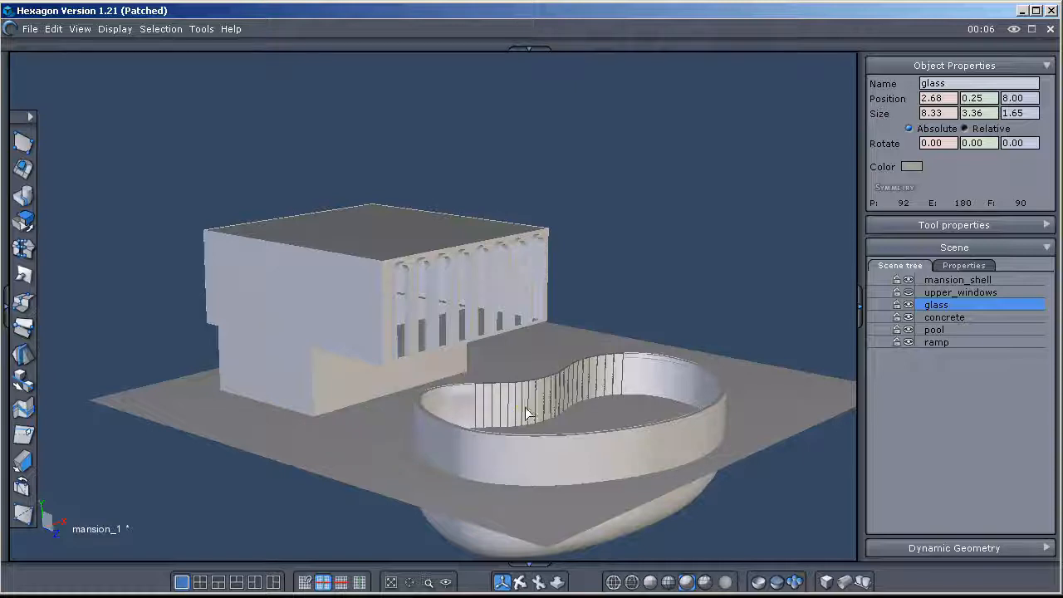
mouse_move(590, 415)
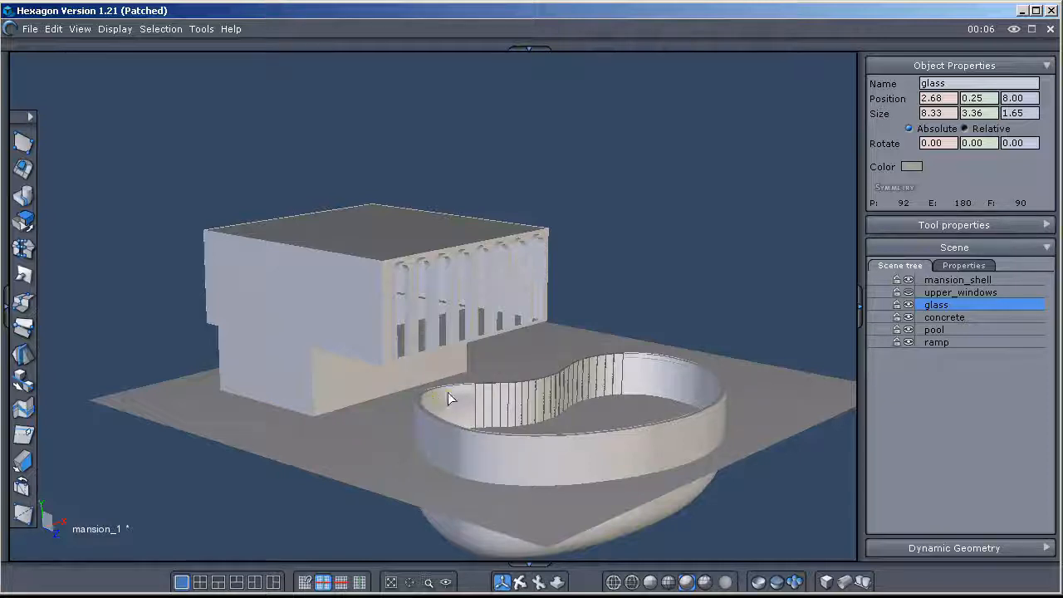
click(933, 330)
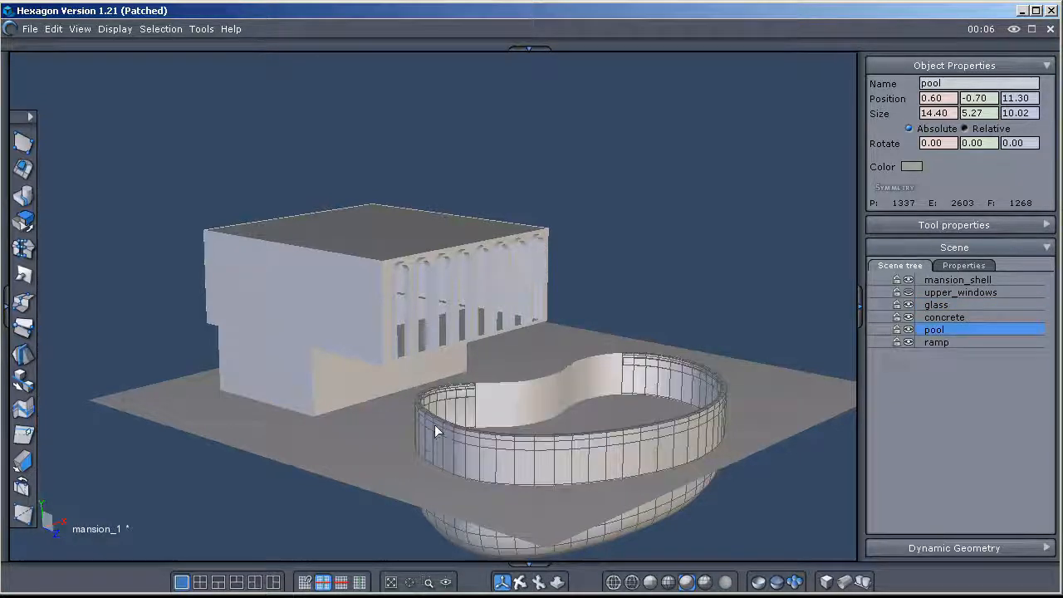
mouse_move(619, 446)
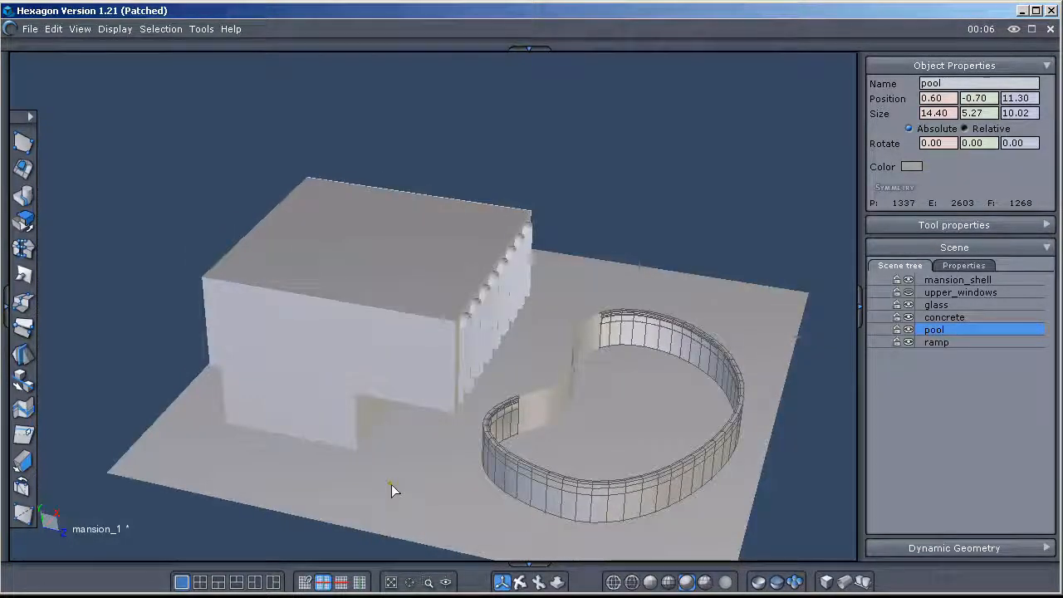
click(944, 317)
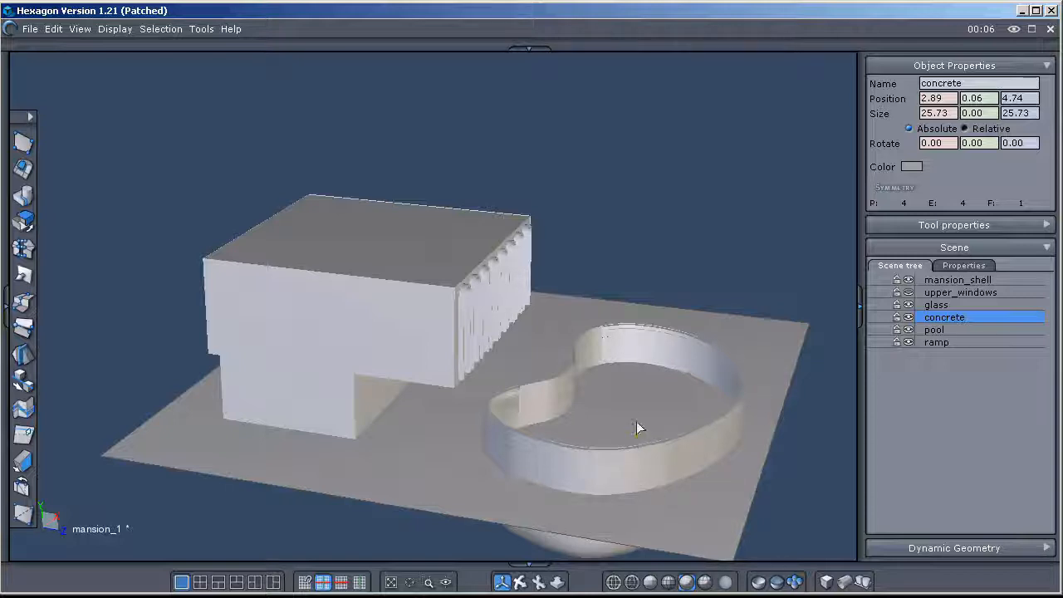
mouse_move(544, 498)
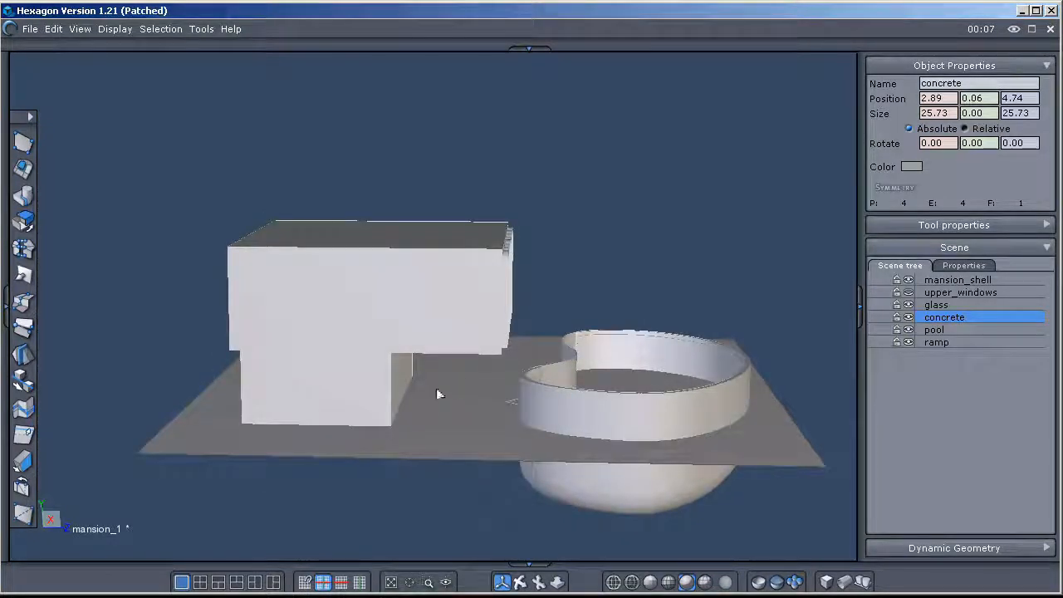
mouse_move(463, 410)
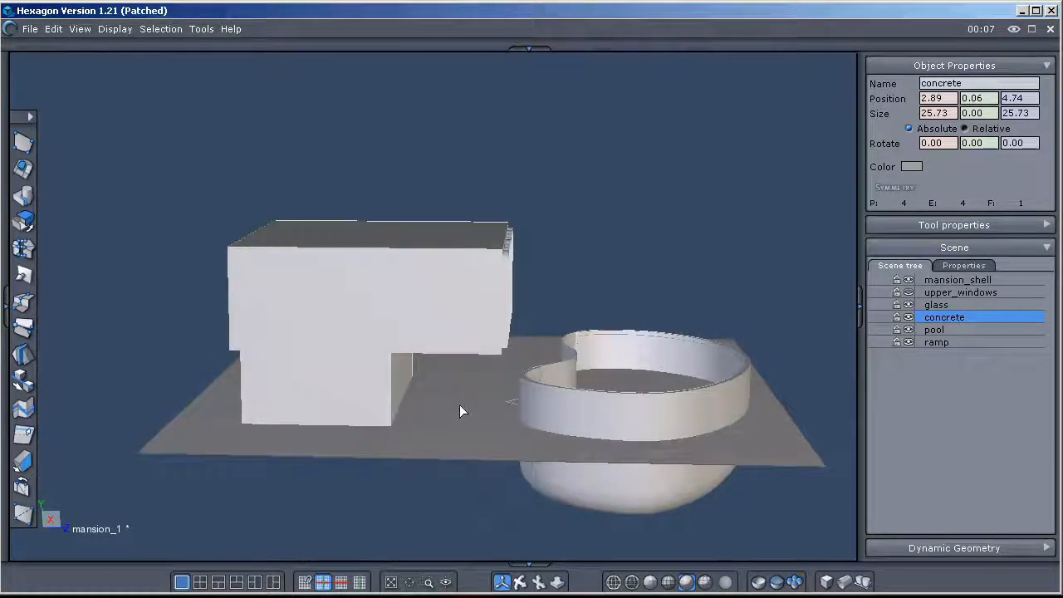
mouse_move(907, 316)
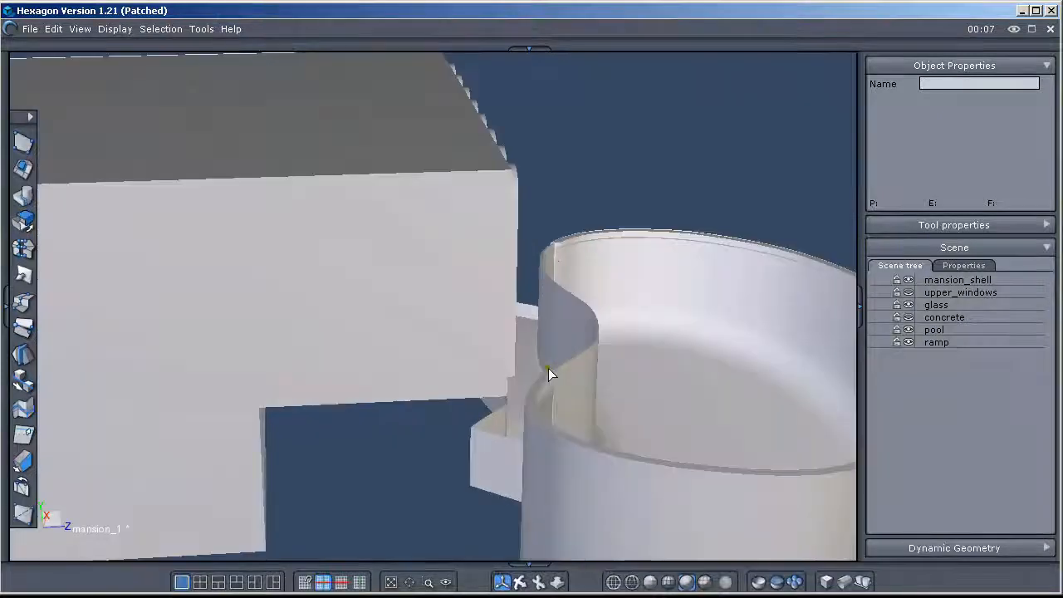
drag(552, 373, 582, 515)
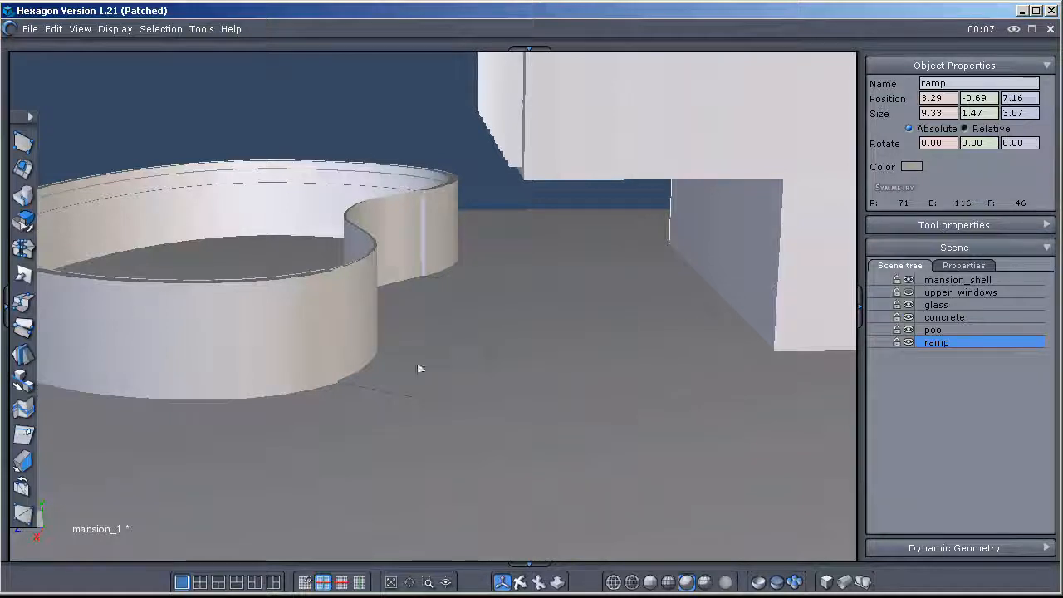
mouse_move(451, 385)
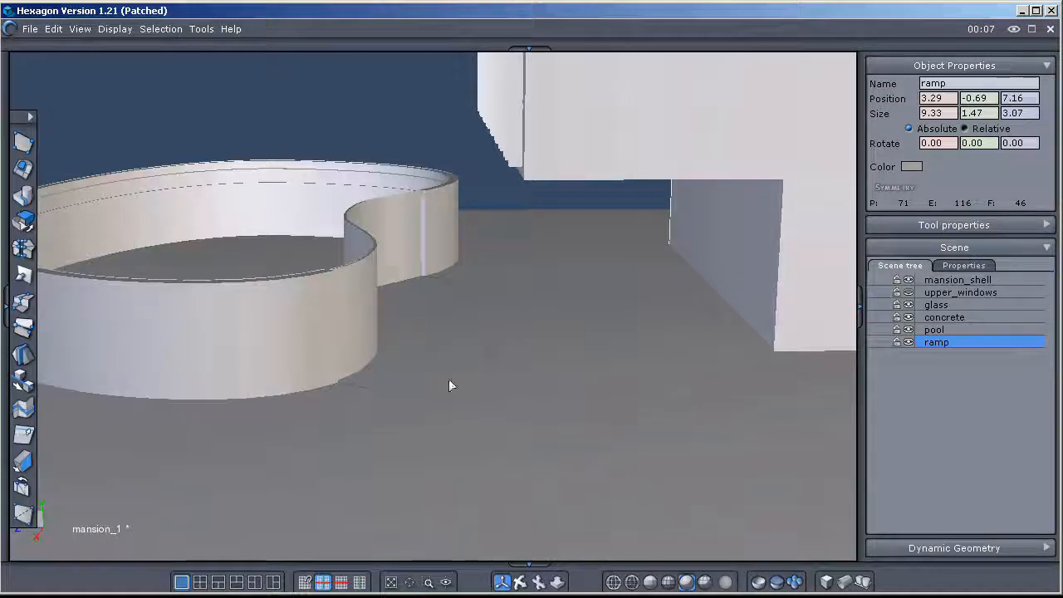
mouse_move(908, 342)
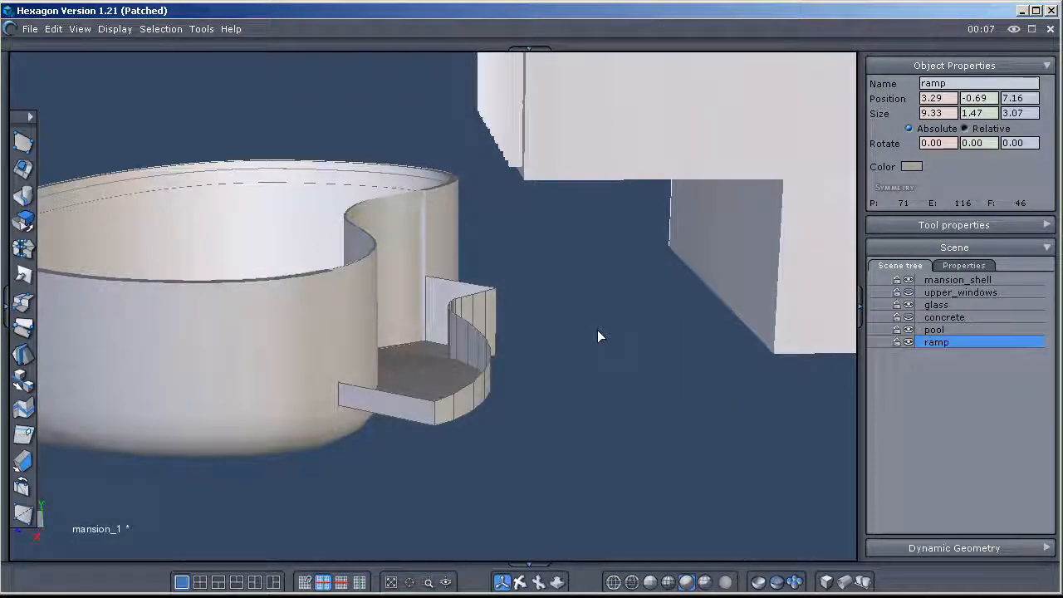
mouse_move(433, 392)
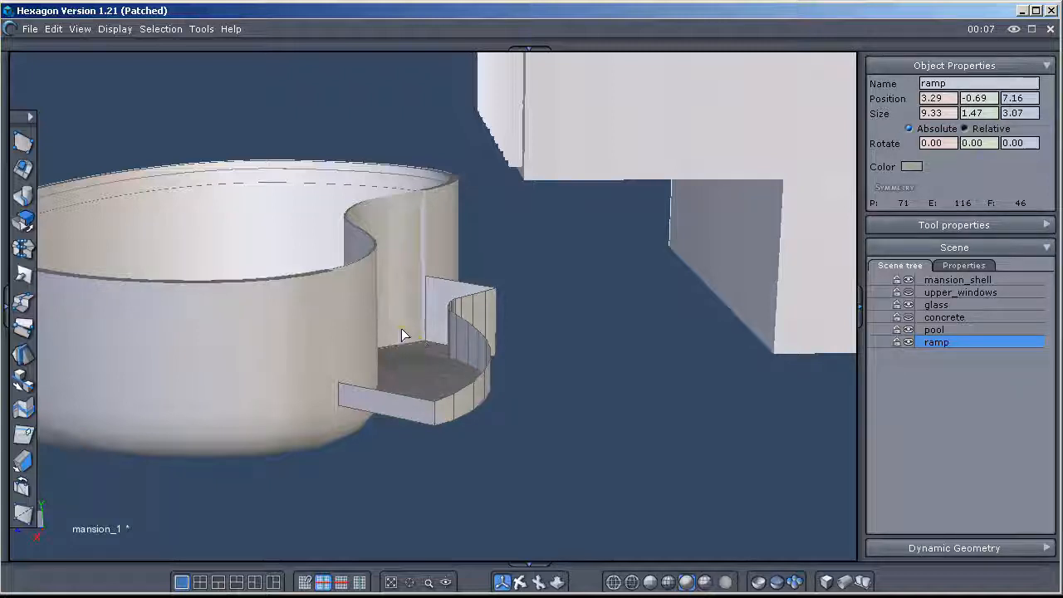
click(935, 304)
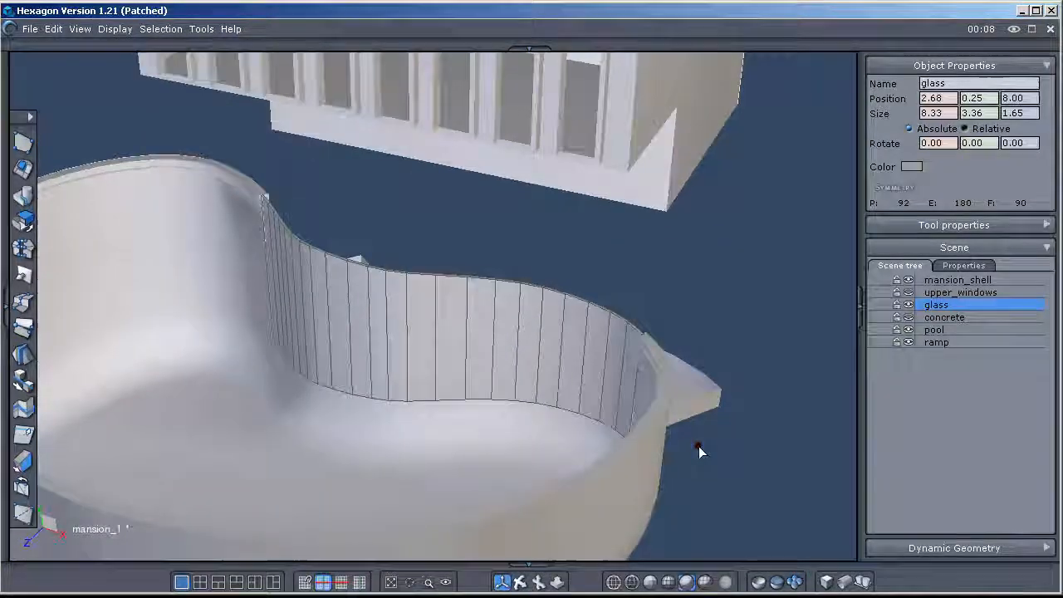
drag(700, 452, 339, 362)
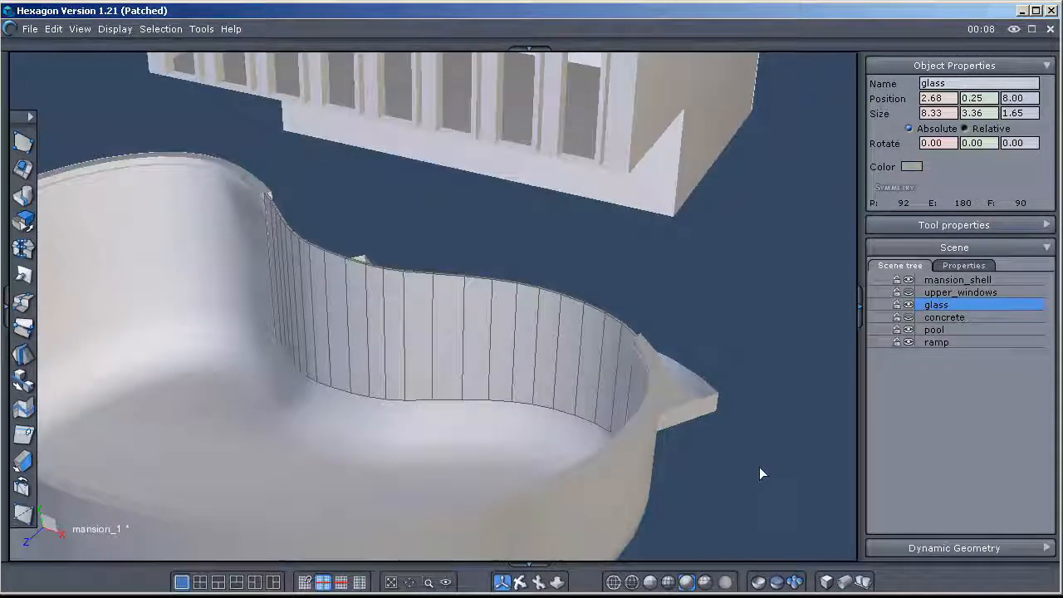
click(933, 329)
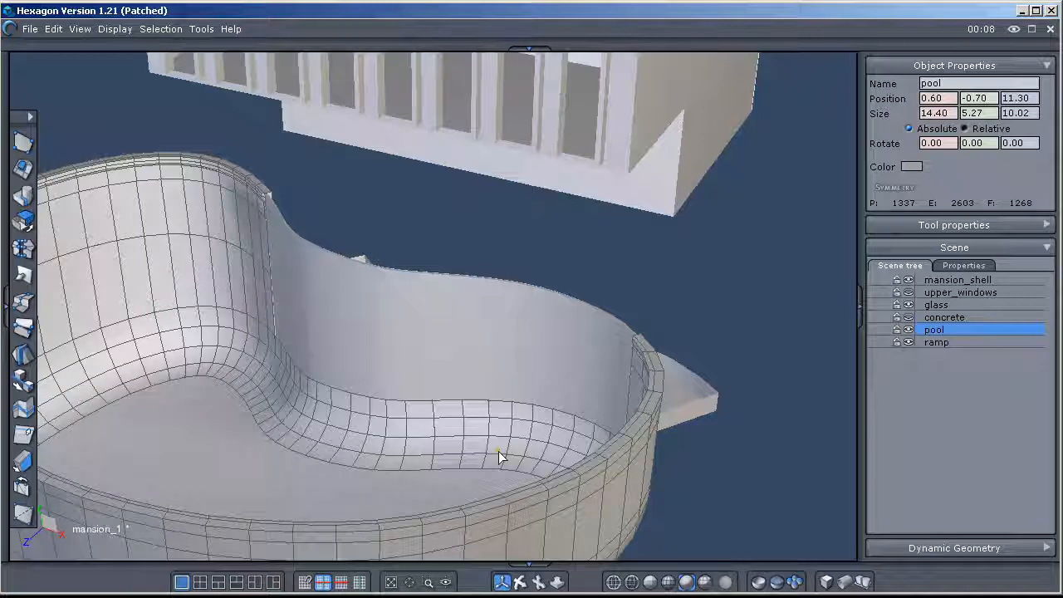